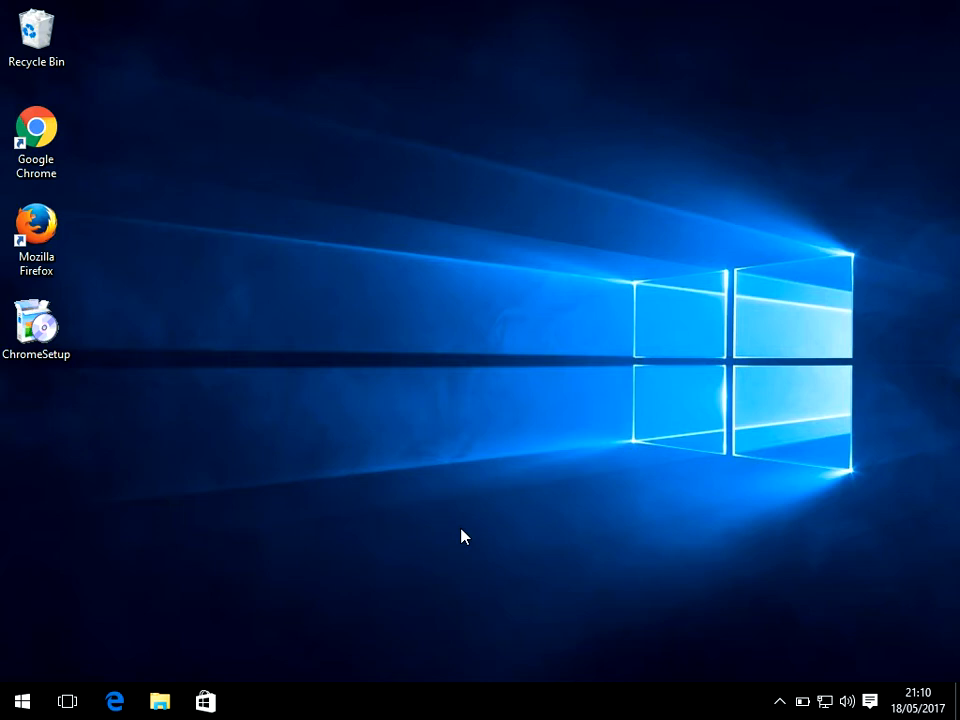
{"action": "mouse_move", "coordinate": [198, 604]}
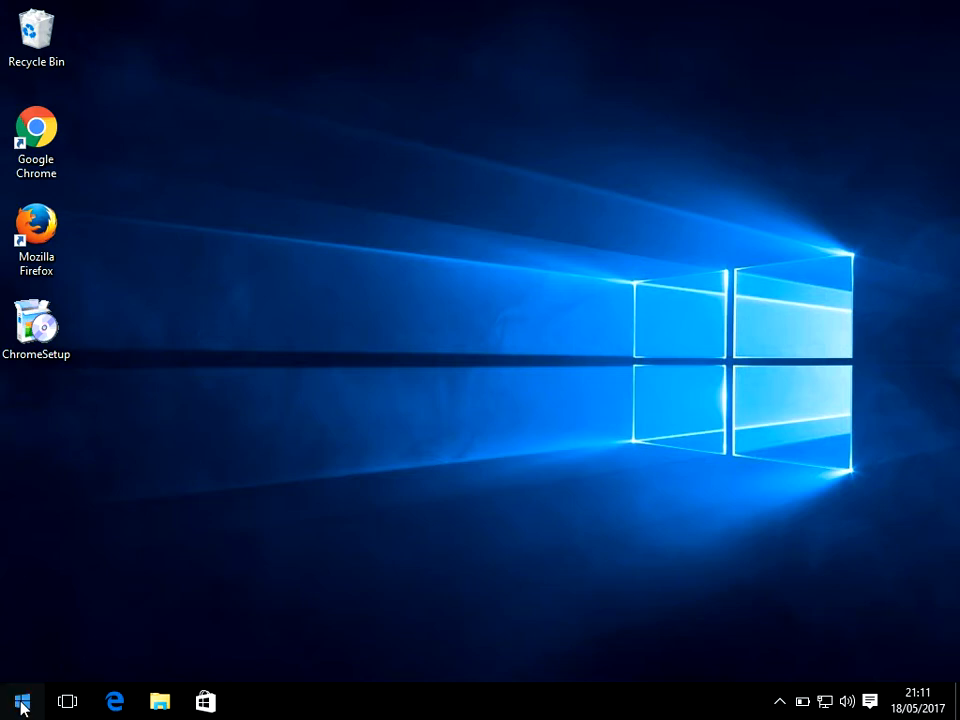
Search the Start menu for 'system' so the System control panel is the best match.
{"action": "left_click", "coordinate": [22, 700]}
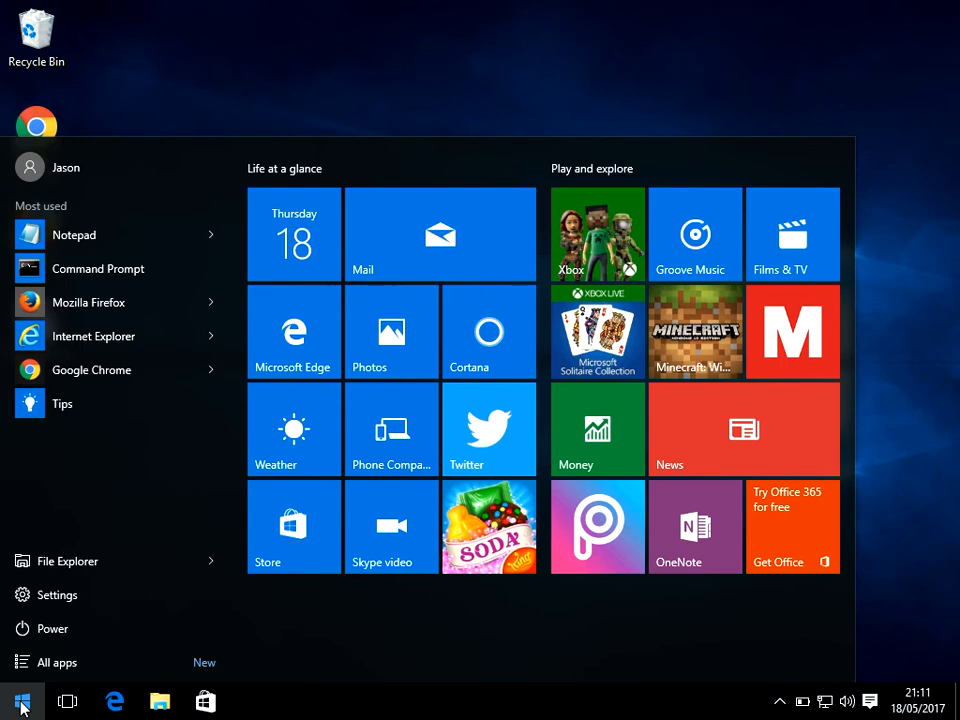
{"action": "type", "text": "system"}
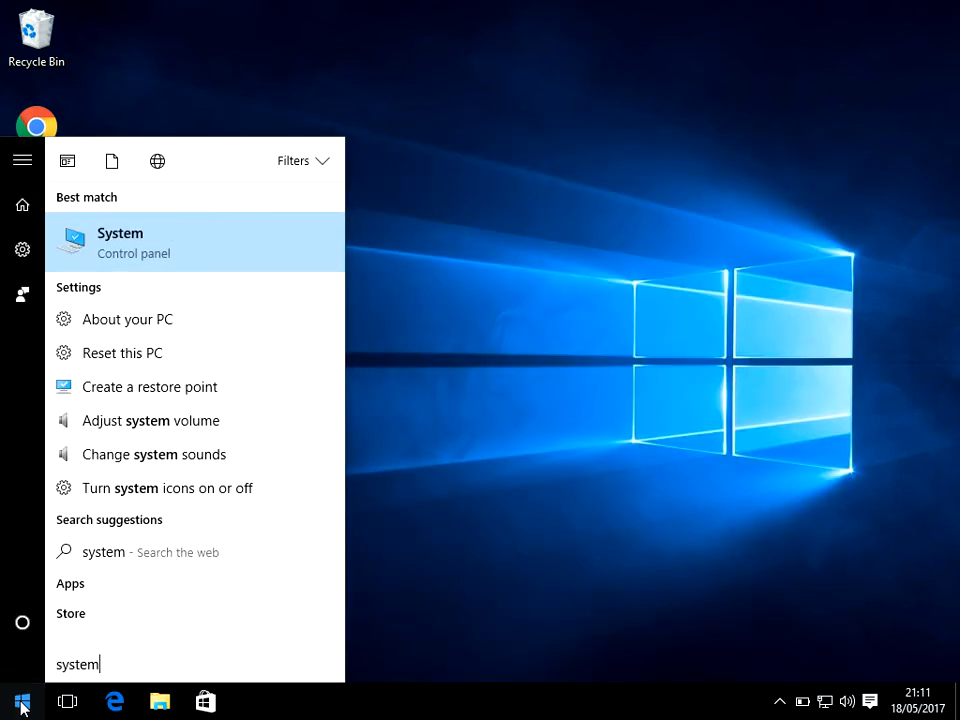
{"action": "mouse_move", "coordinate": [196, 240]}
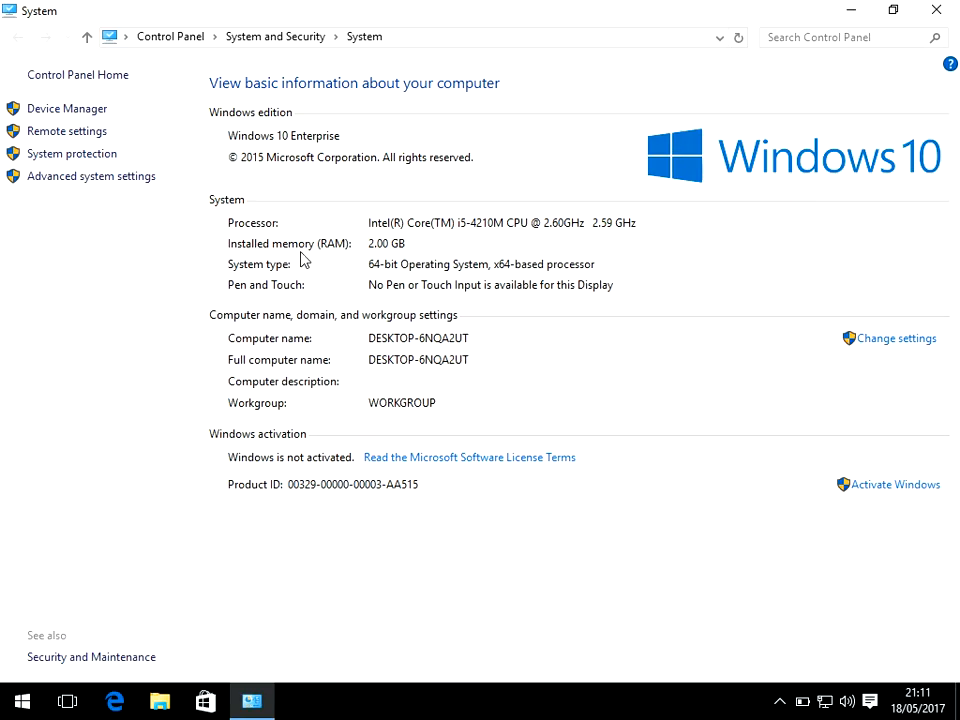
{"action": "mouse_move", "coordinate": [342, 258]}
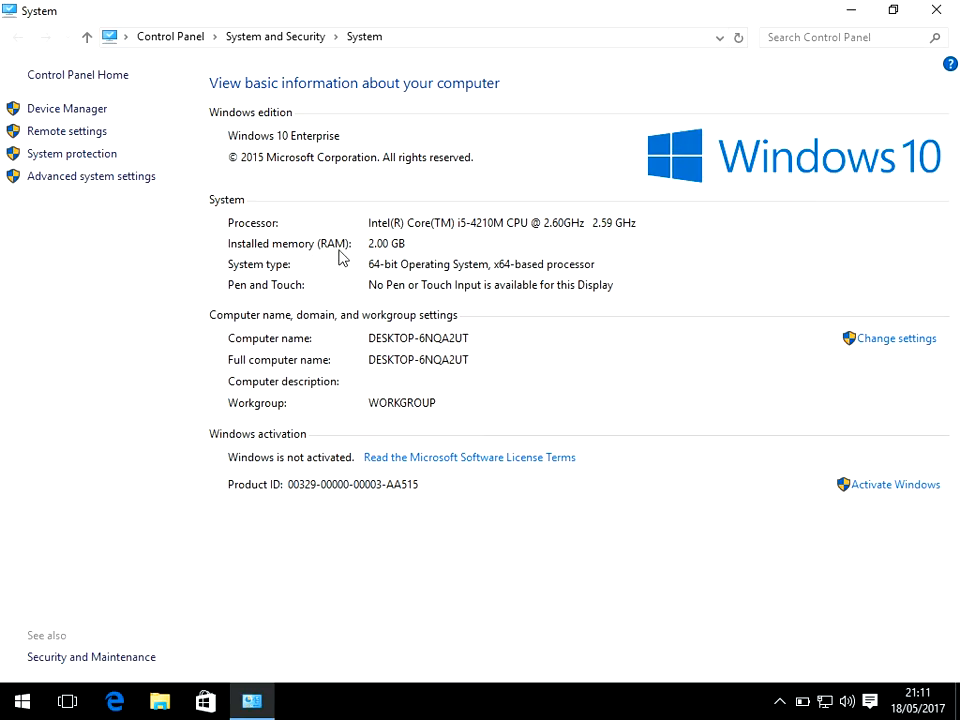
{"action": "mouse_move", "coordinate": [384, 258]}
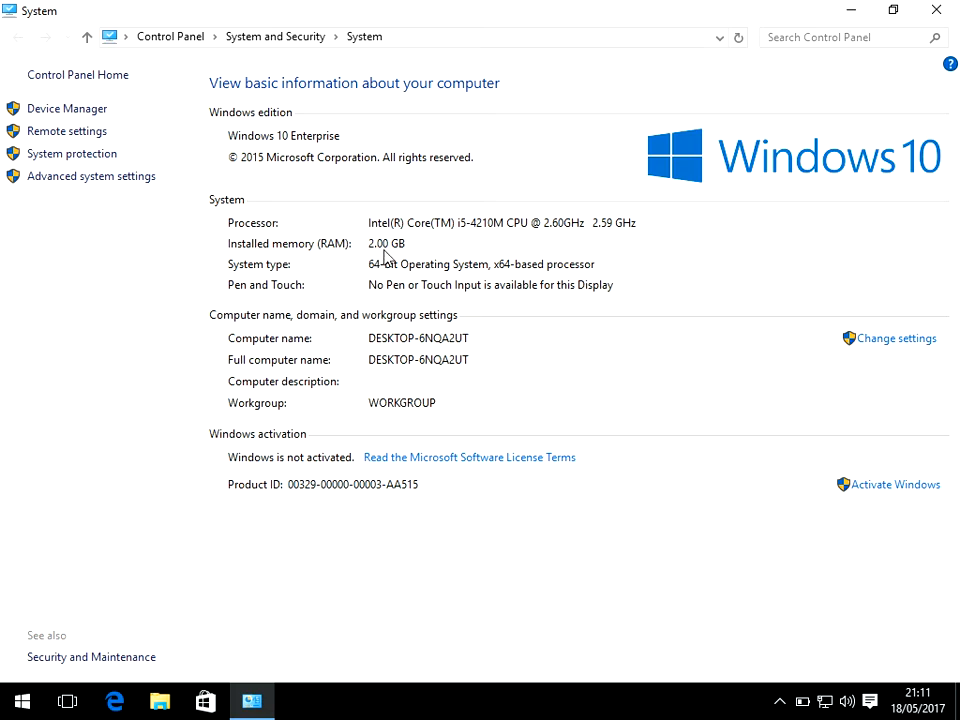
{"action": "mouse_move", "coordinate": [418, 252]}
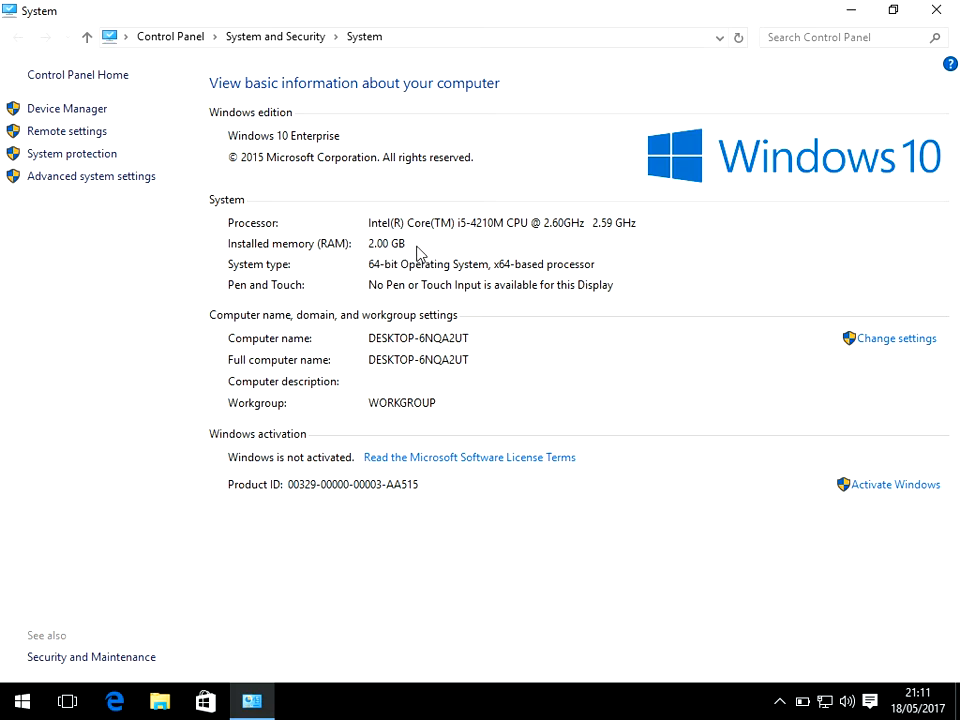
{"action": "mouse_move", "coordinate": [368, 252]}
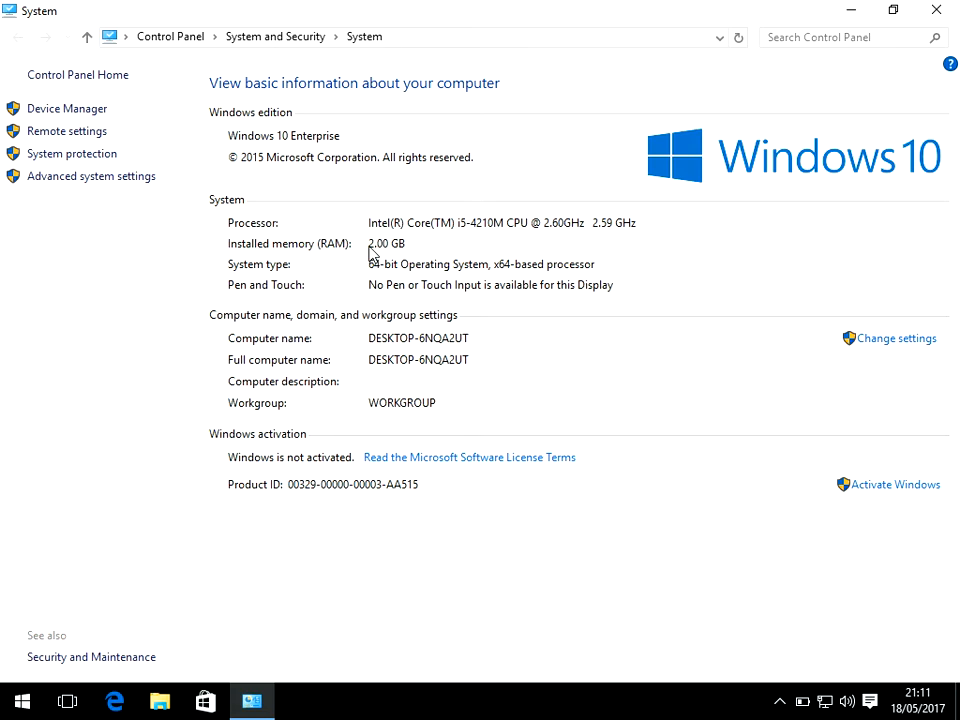
{"action": "mouse_move", "coordinate": [402, 258]}
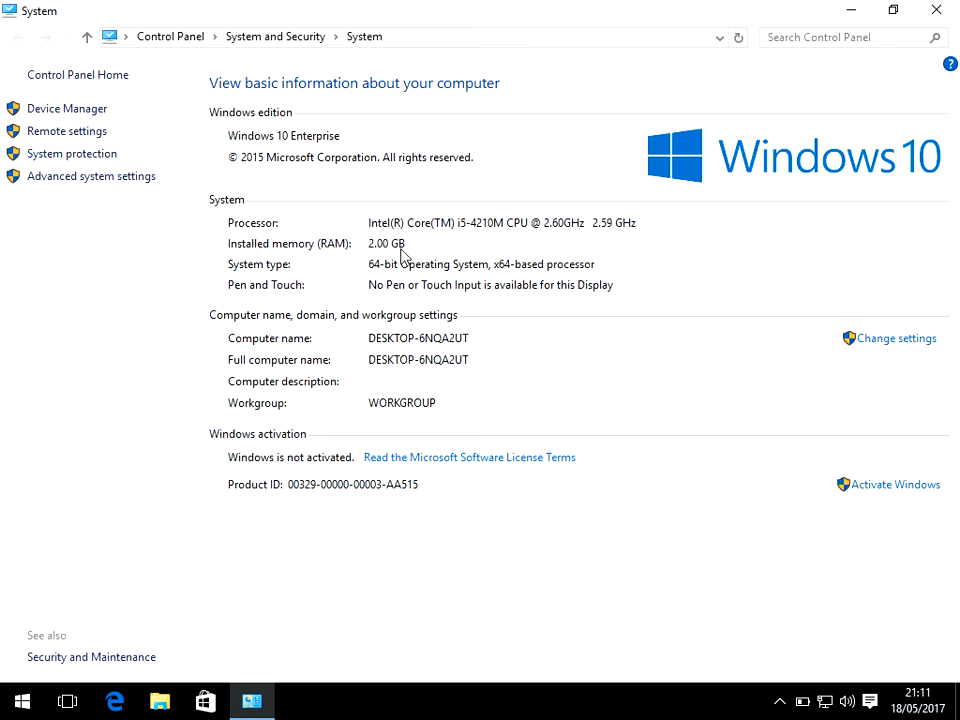
{"action": "mouse_move", "coordinate": [372, 258]}
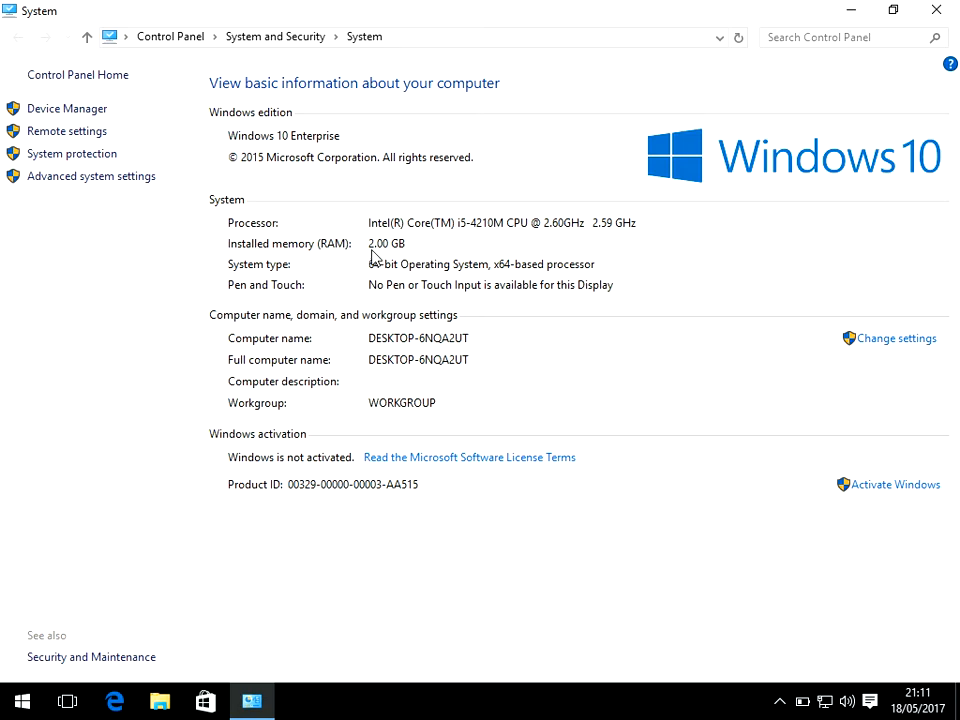
{"action": "mouse_move", "coordinate": [428, 258]}
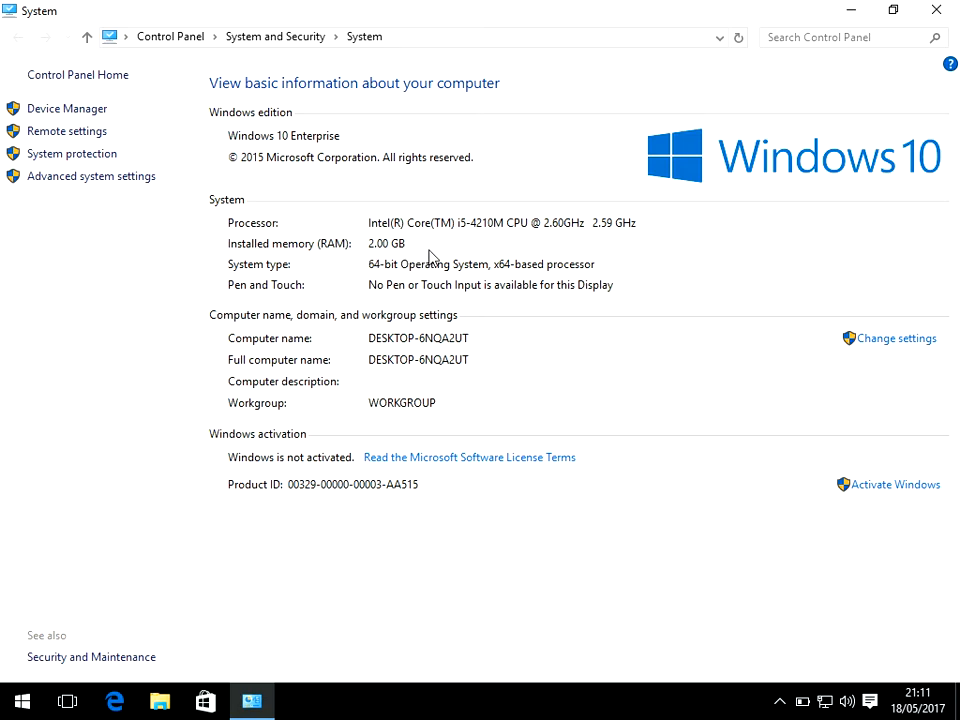
{"action": "mouse_move", "coordinate": [400, 264]}
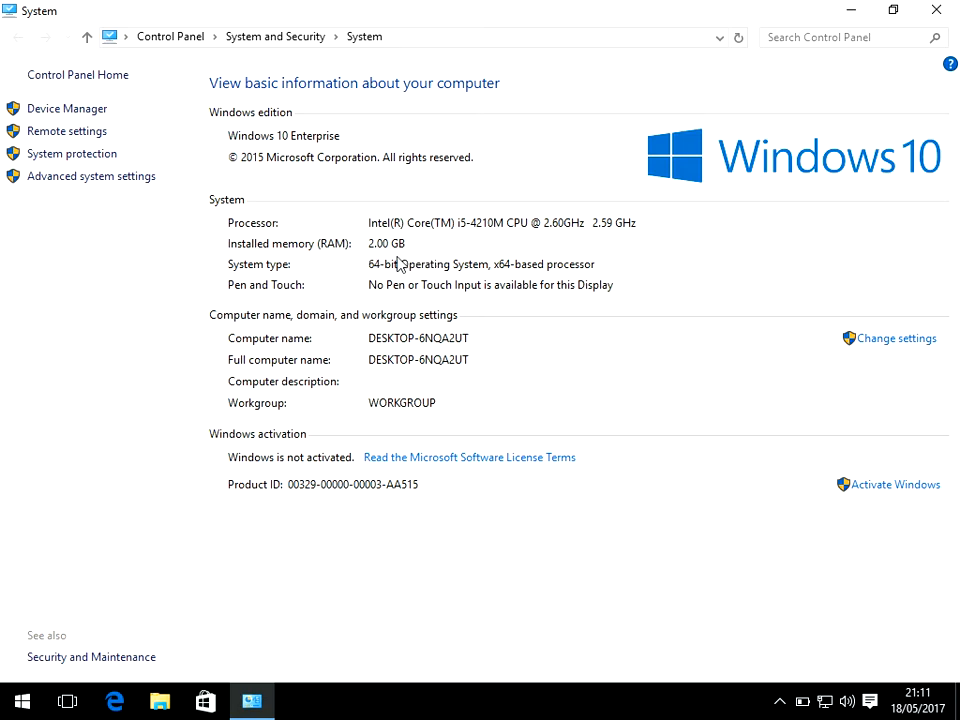
{"action": "mouse_move", "coordinate": [416, 296]}
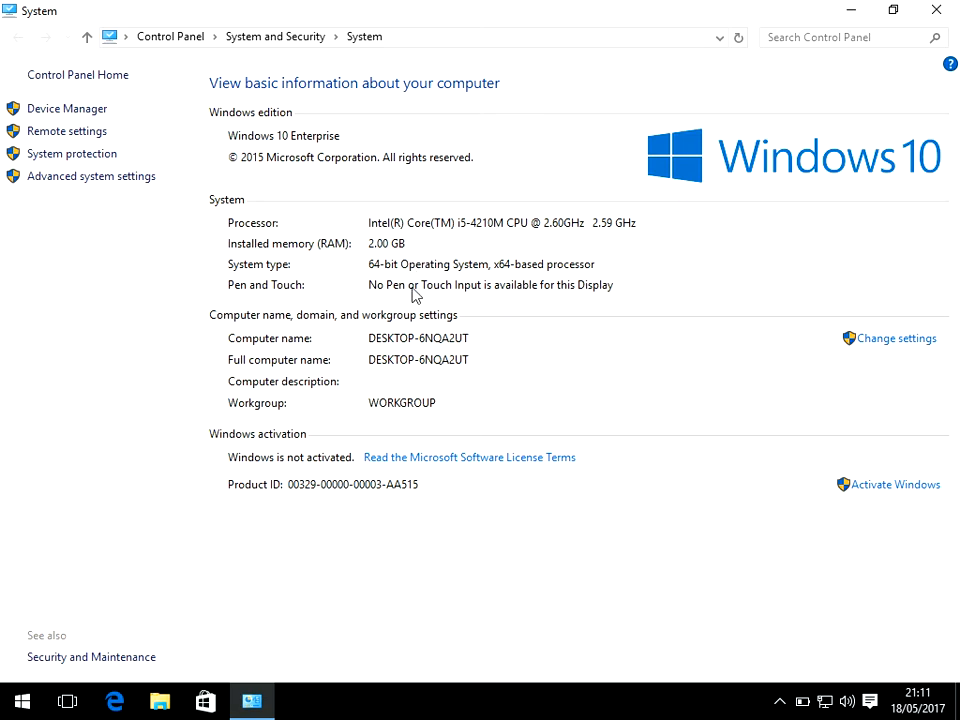
{"action": "mouse_move", "coordinate": [504, 380]}
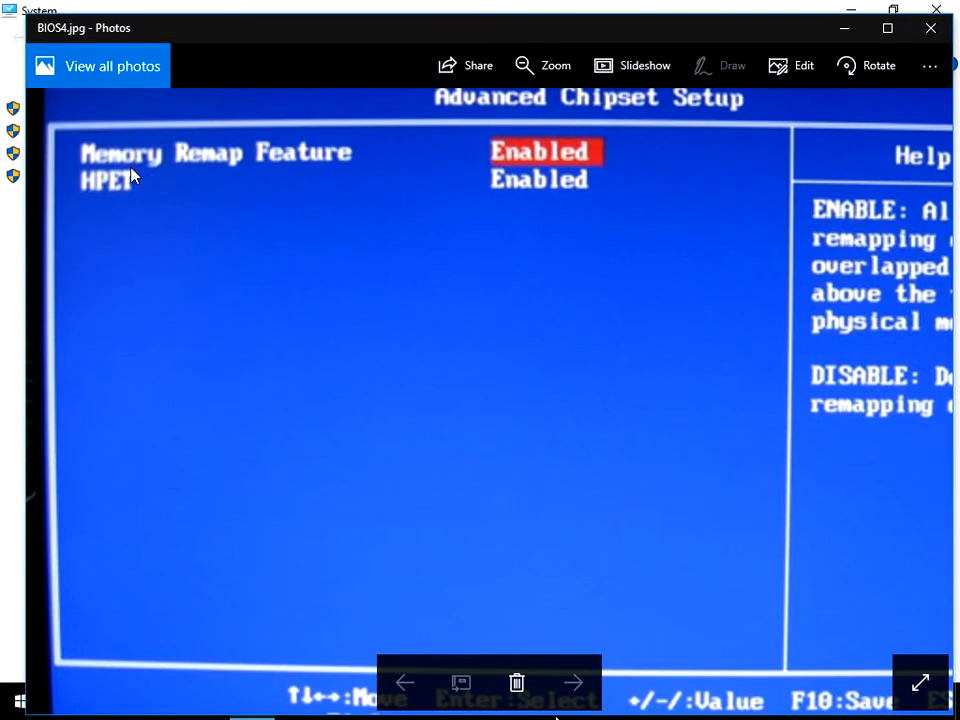
{"action": "mouse_move", "coordinate": [232, 172]}
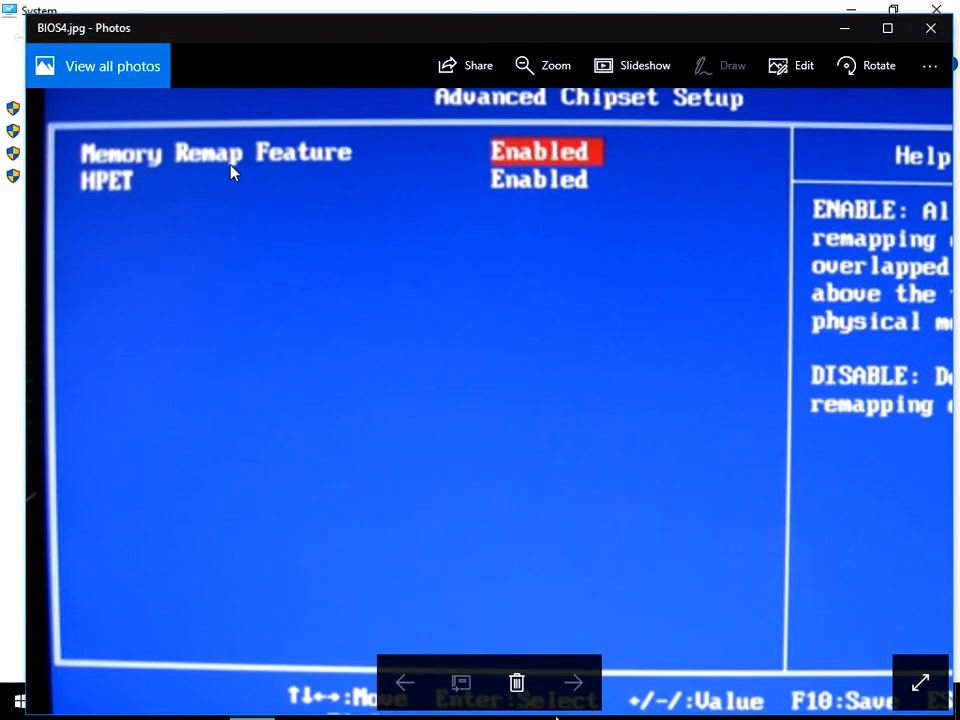
{"action": "mouse_move", "coordinate": [480, 100]}
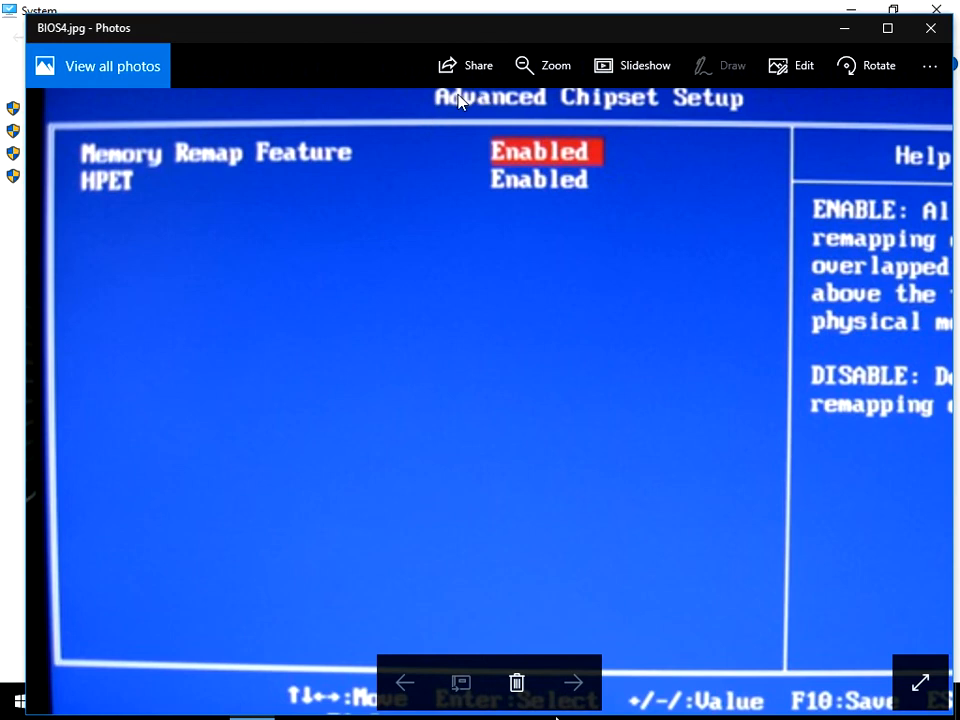
{"action": "mouse_move", "coordinate": [324, 170]}
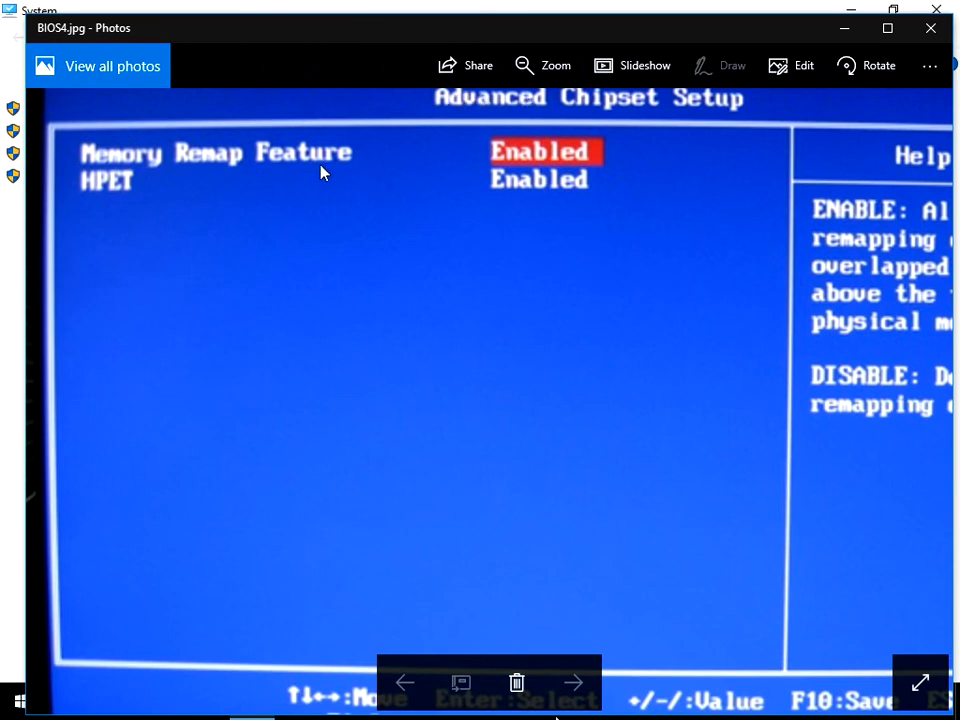
{"action": "mouse_move", "coordinate": [458, 148]}
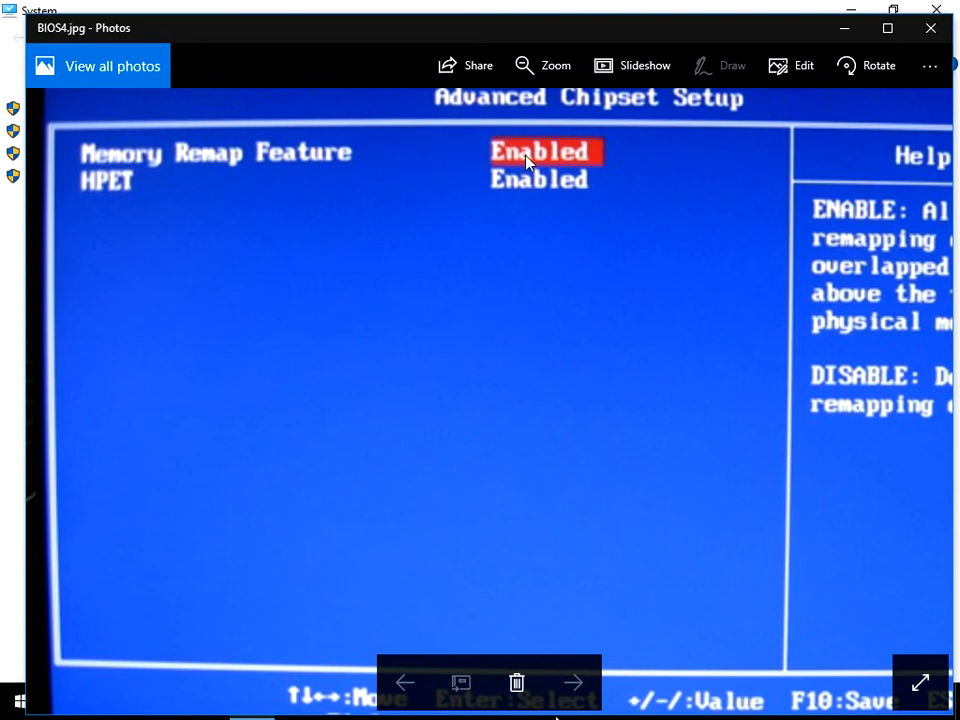
{"action": "mouse_move", "coordinate": [688, 252]}
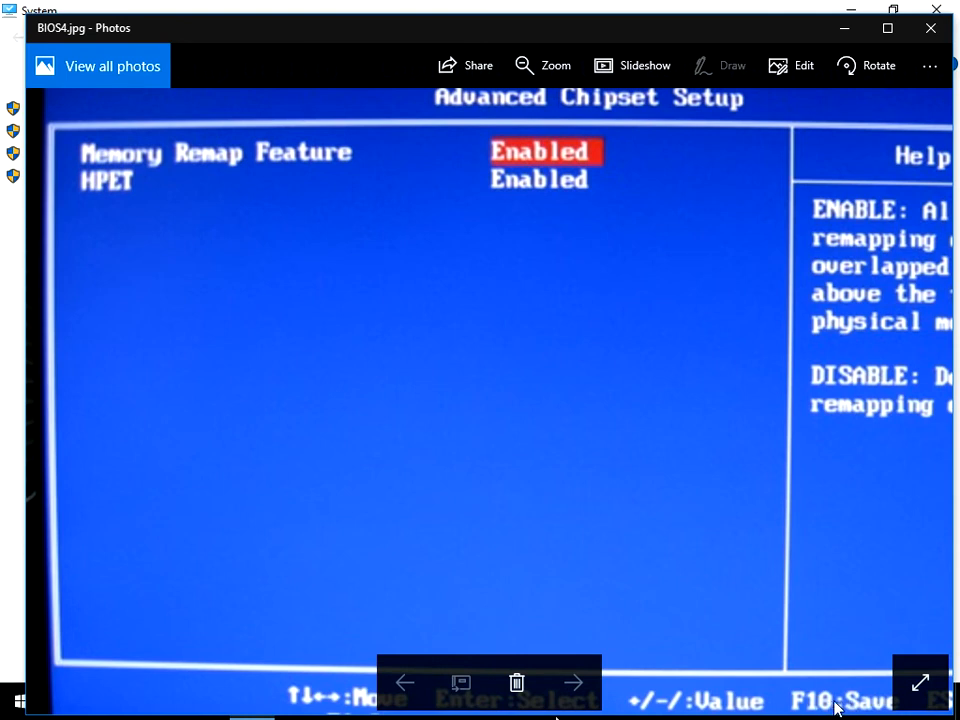
{"action": "mouse_move", "coordinate": [550, 318]}
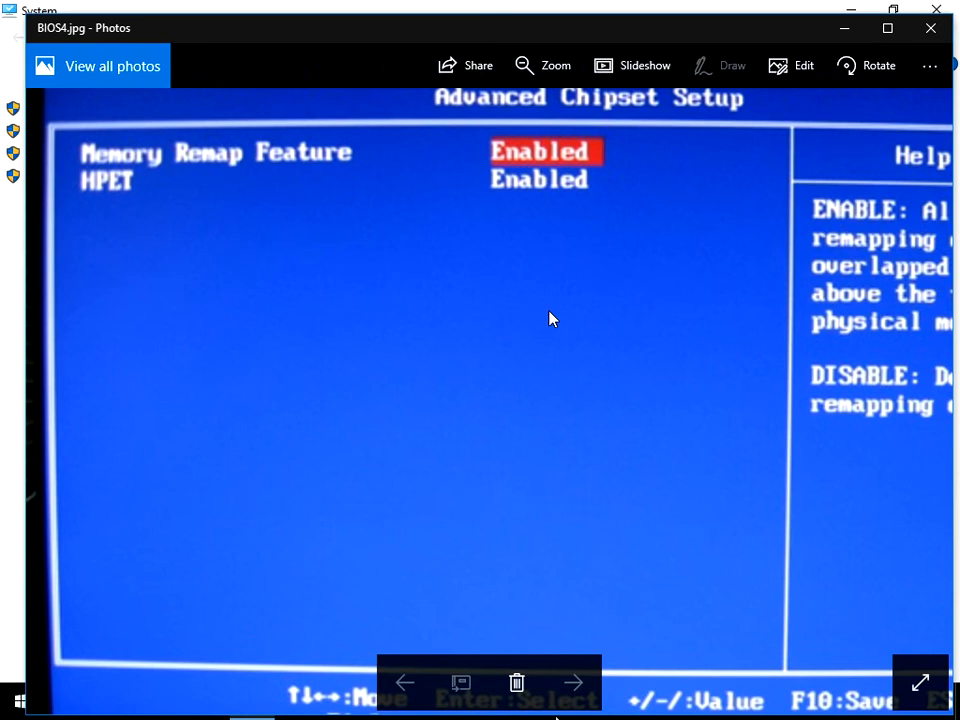
{"action": "mouse_move", "coordinate": [486, 82]}
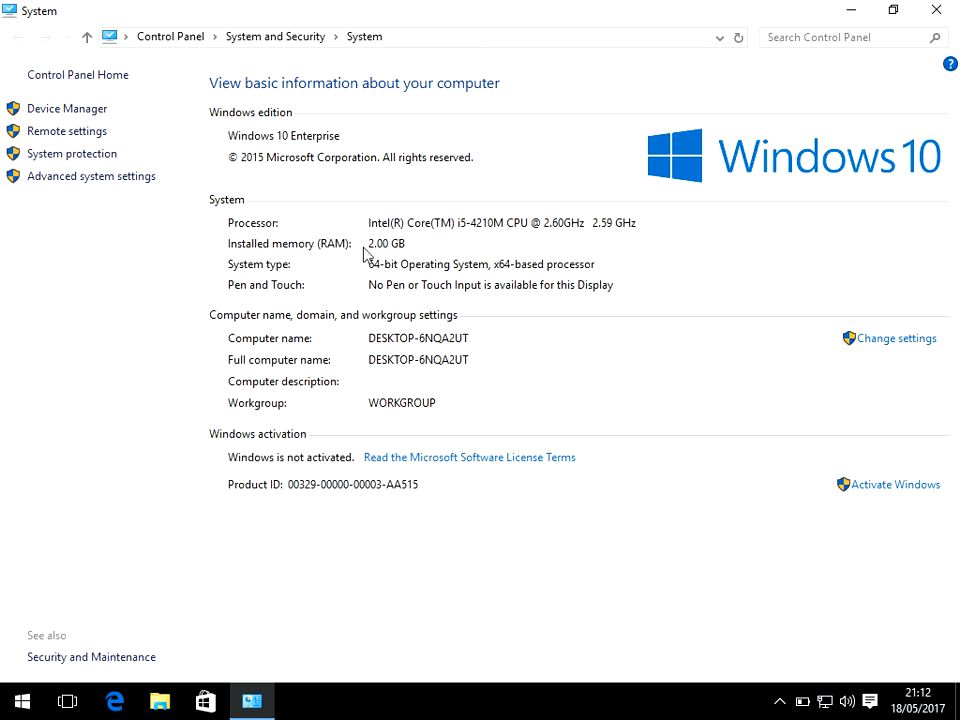
{"action": "mouse_move", "coordinate": [376, 250]}
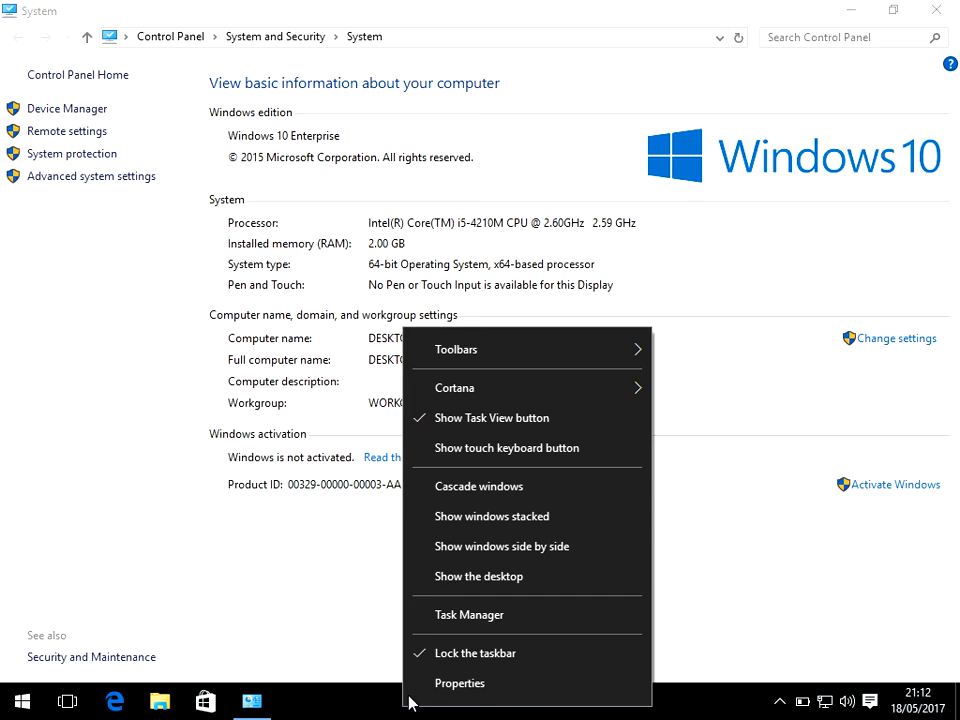
Launch Task Manager and show the Performance overview with the CPU graph.
{"action": "left_click", "coordinate": [468, 614]}
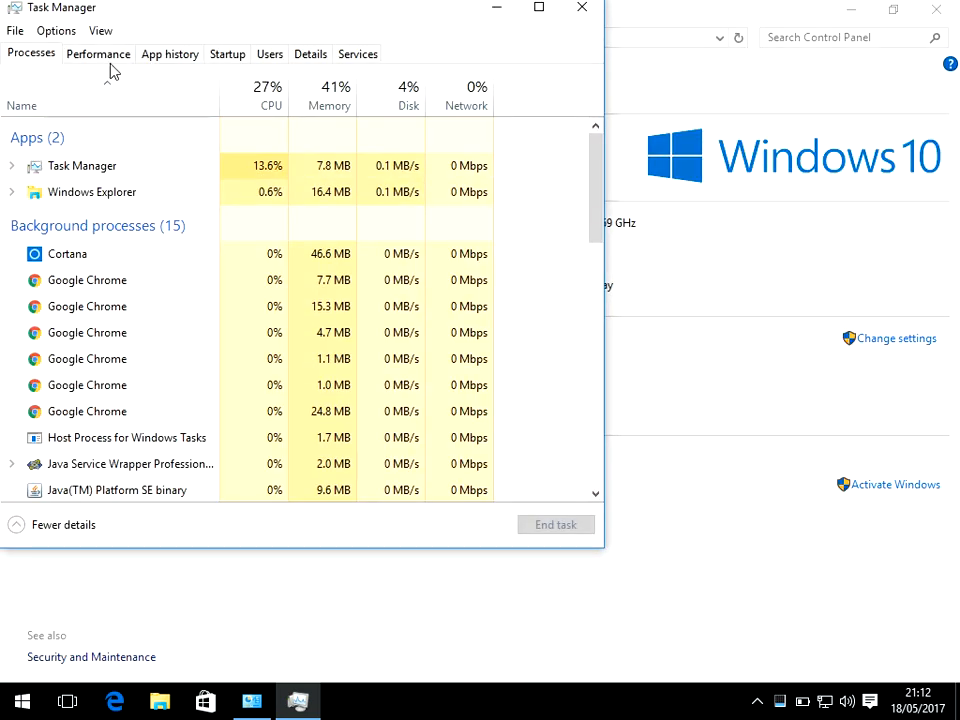
{"action": "left_click", "coordinate": [98, 54]}
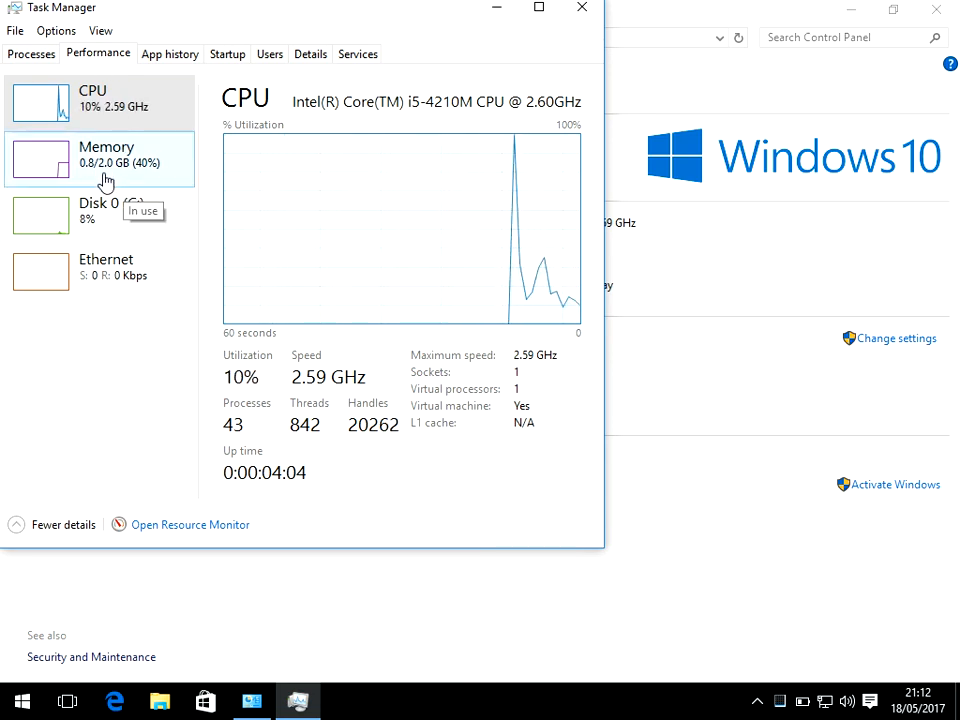
Show the Memory graph: 808 MB in use, 1.2 GB available of 2.0 GB.
{"action": "left_click", "coordinate": [106, 160]}
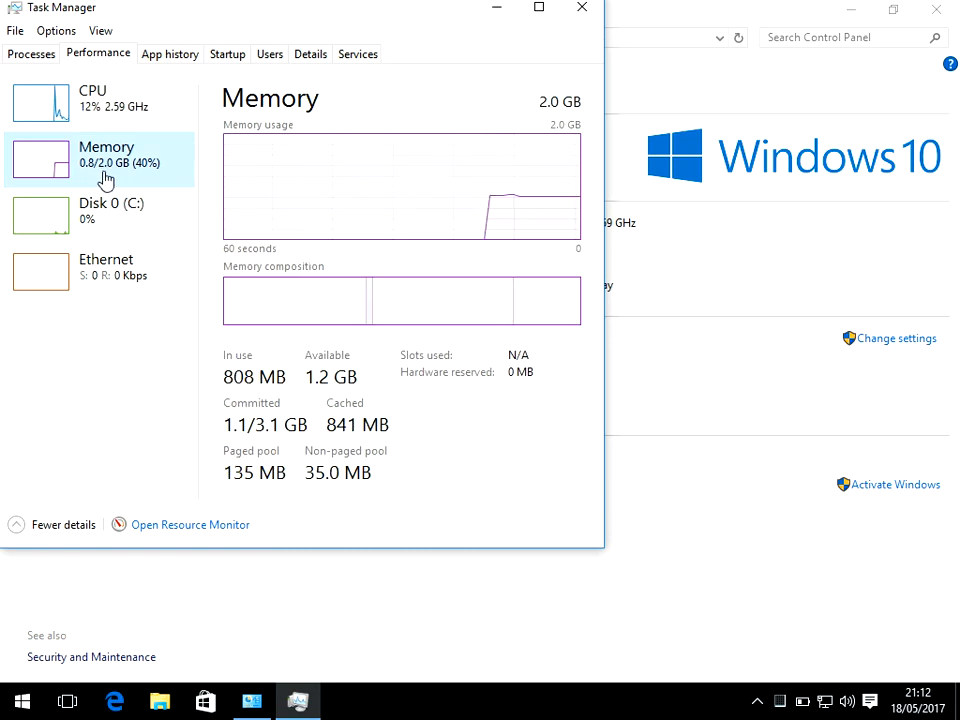
{"action": "mouse_move", "coordinate": [116, 408]}
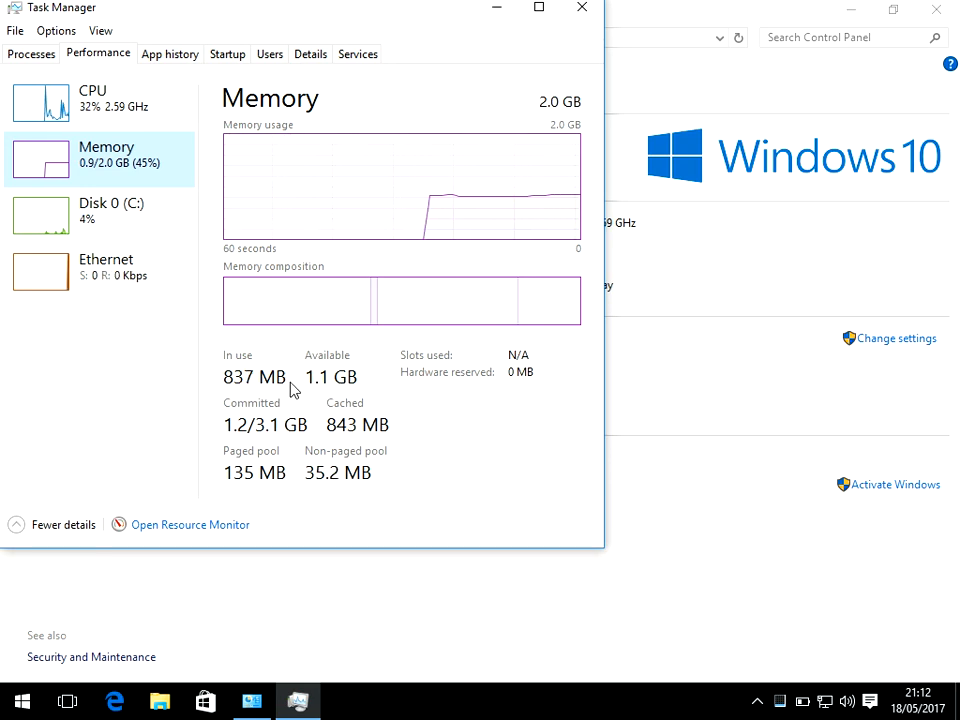
{"action": "mouse_move", "coordinate": [96, 280]}
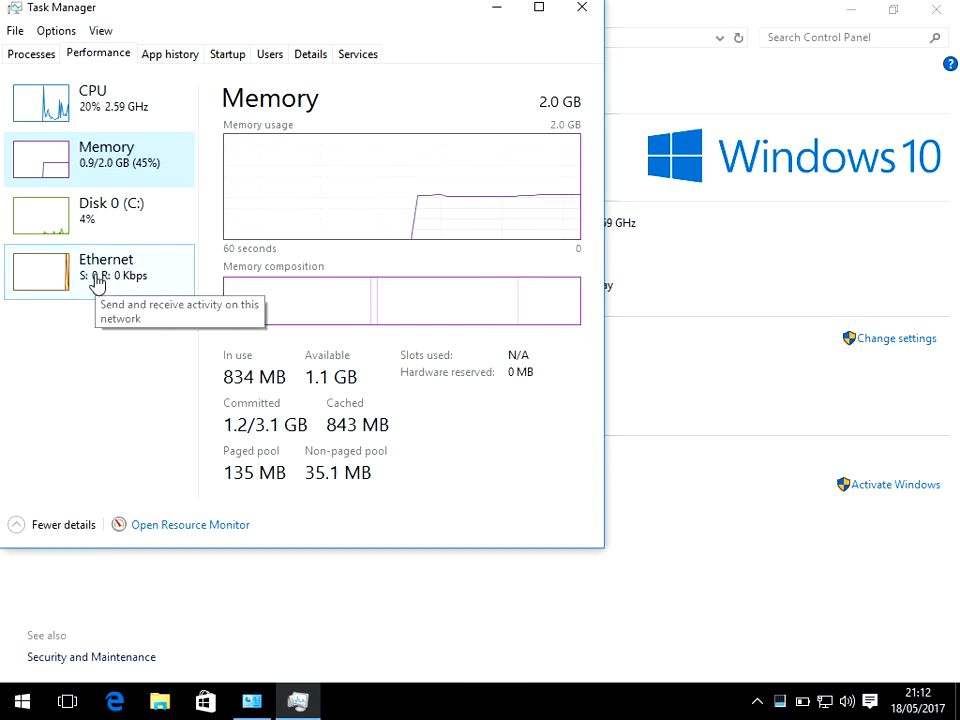